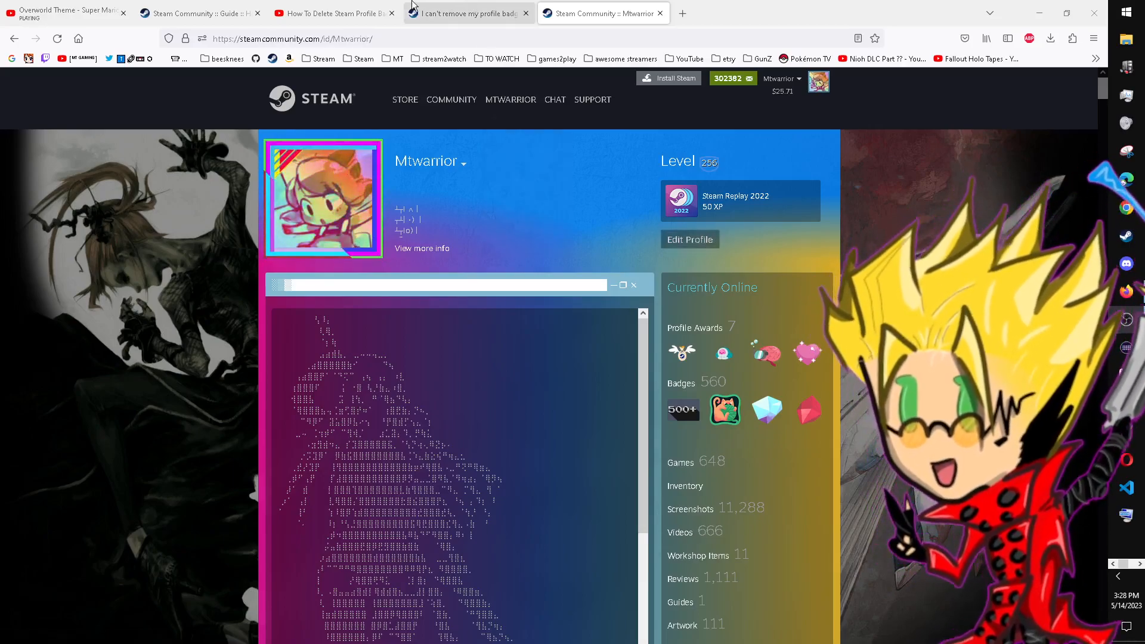
Step: Review the badge-removal guide down to its comments and show comments page 1
{"action": "left_click", "coordinate": [197, 13]}
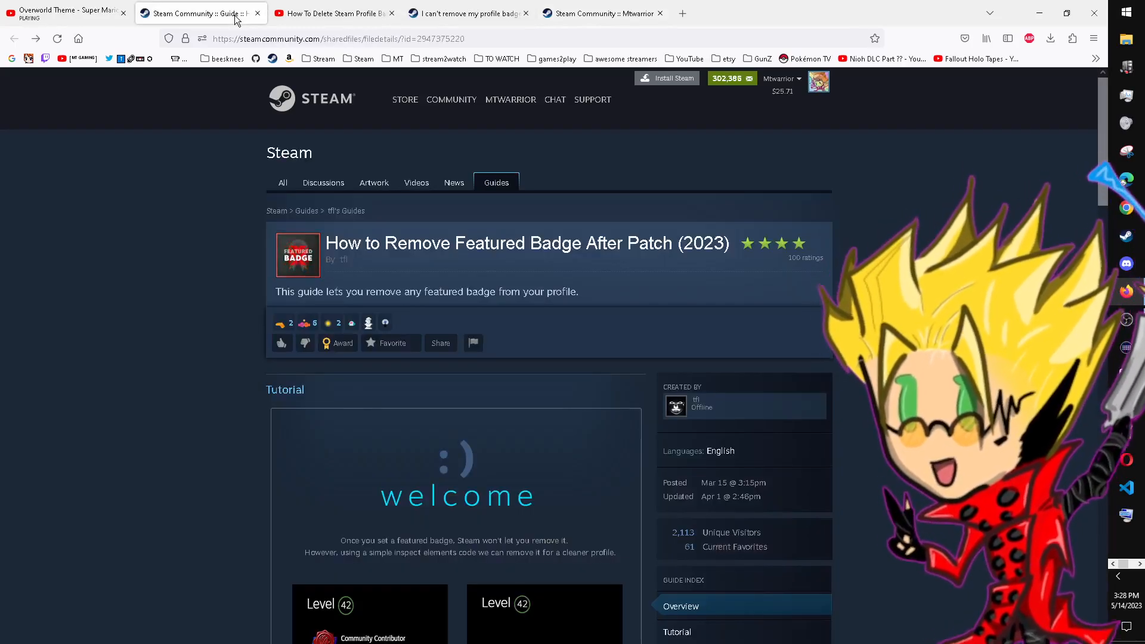
{"action": "scroll", "scroll_direction": "down", "scroll_amount": 3}
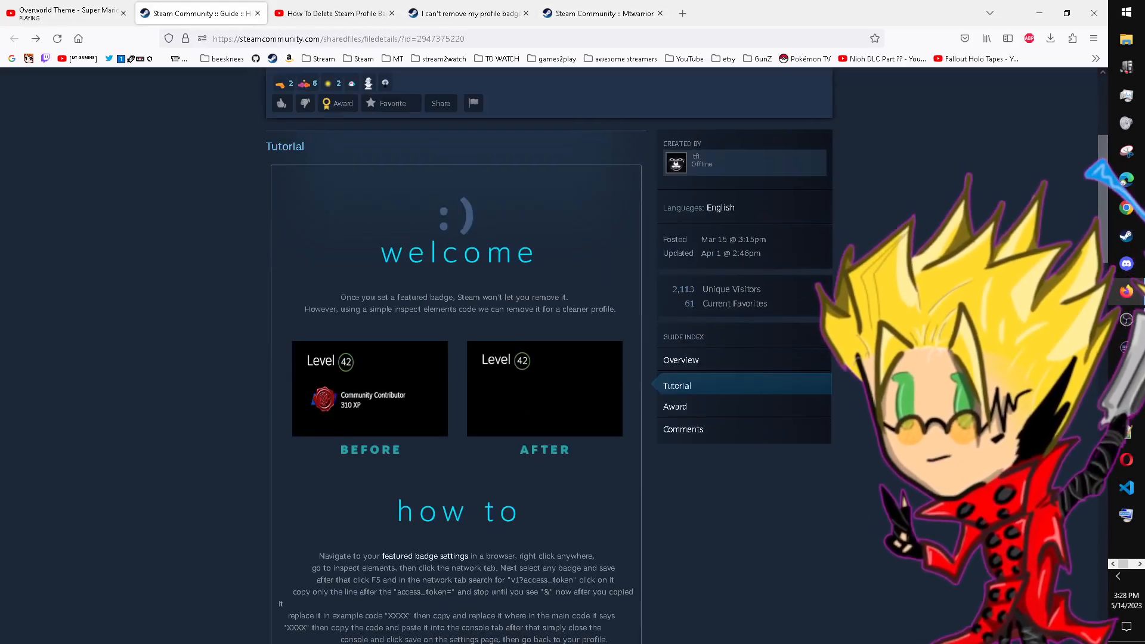
{"action": "scroll", "scroll_direction": "down", "scroll_amount": 3}
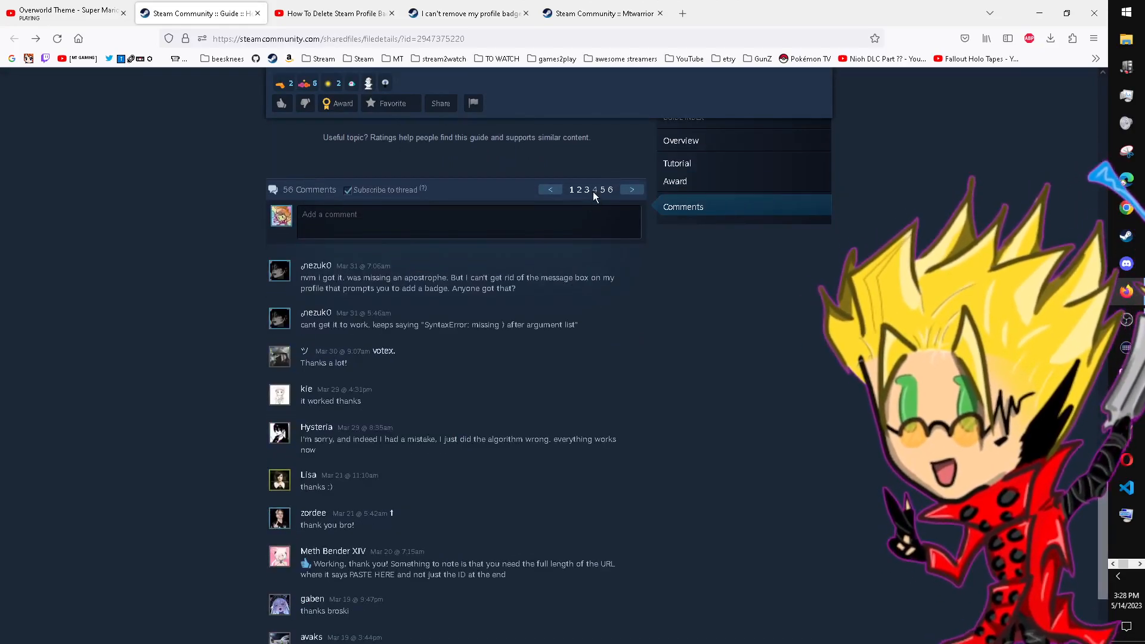
{"action": "left_click", "coordinate": [581, 190]}
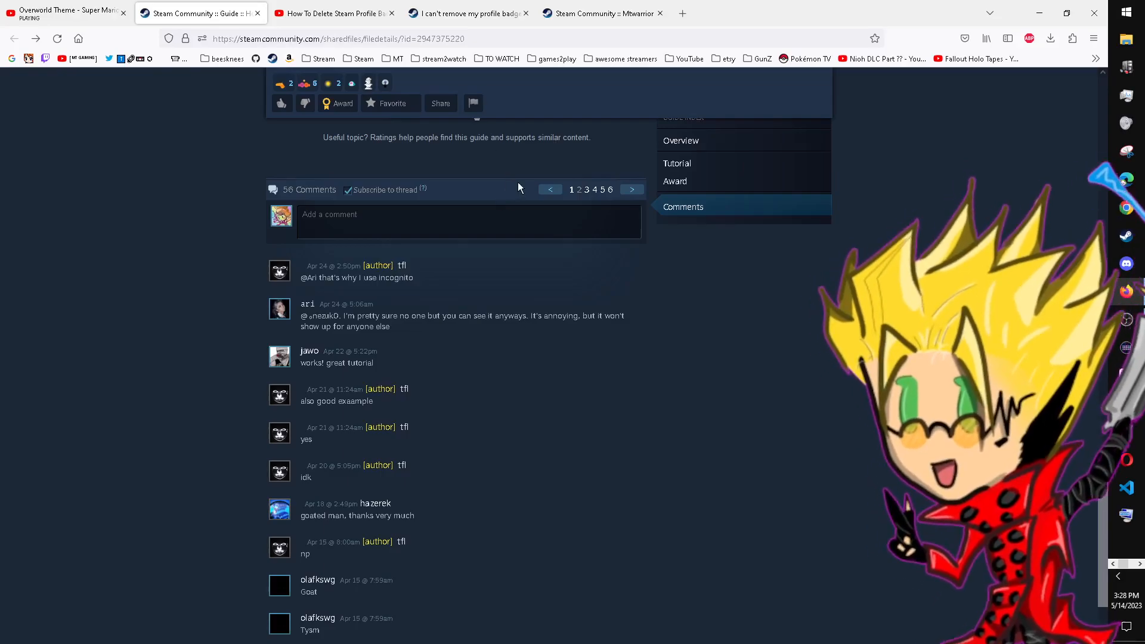
Step: Read the 'I can't remove my profile badge' thread with its reset code, then return to the profile
{"action": "left_click", "coordinate": [465, 13]}
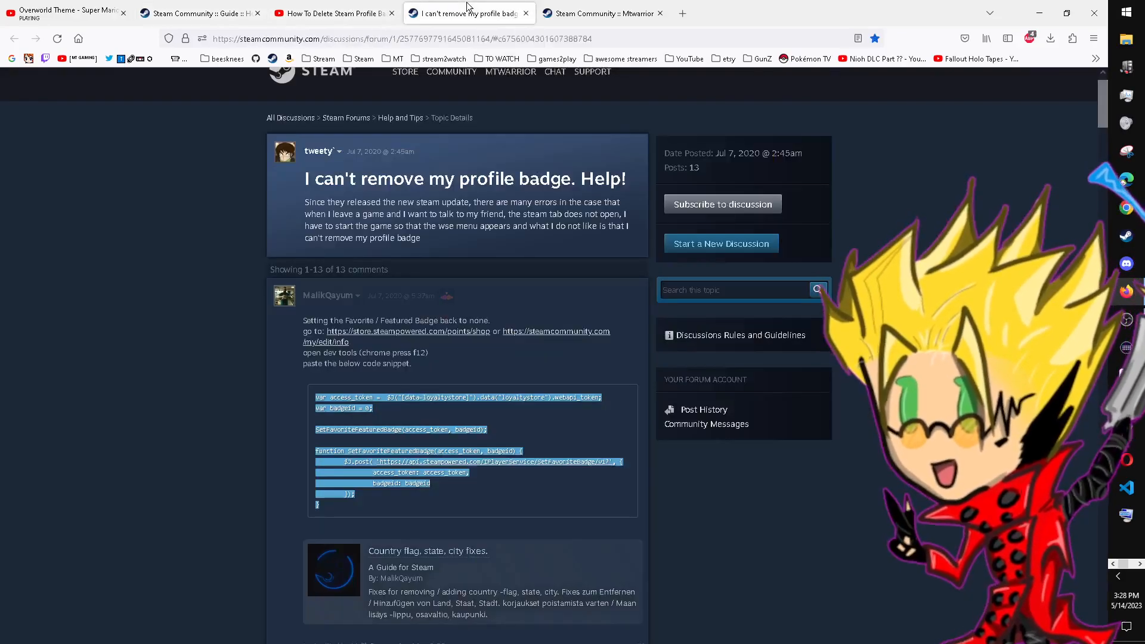
{"action": "scroll", "scroll_direction": "down", "scroll_amount": 3}
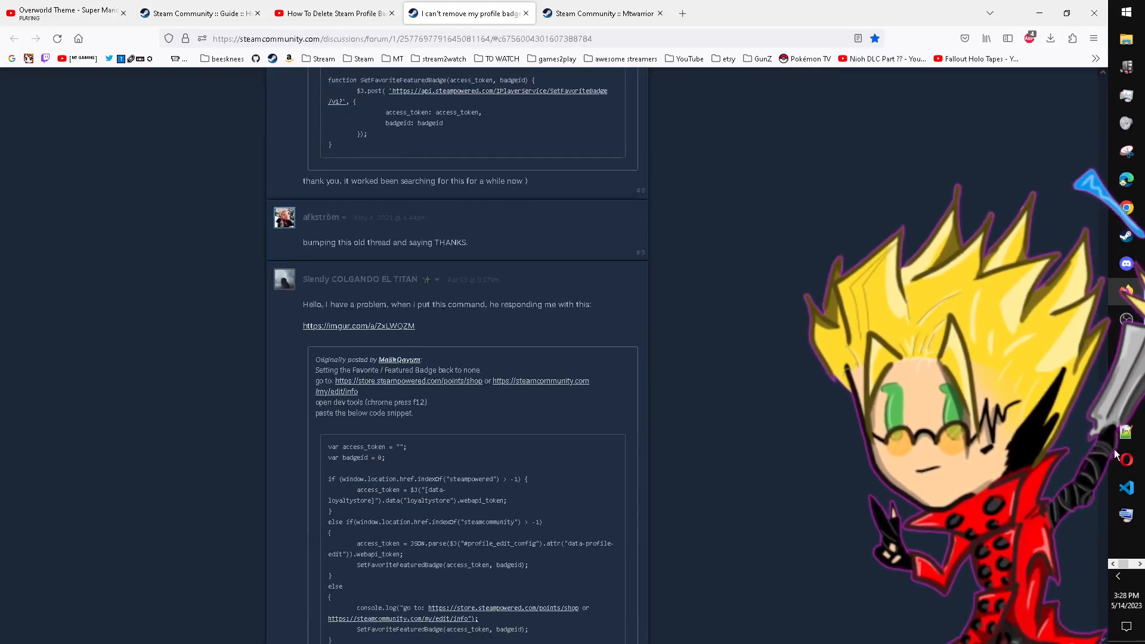
{"action": "scroll", "scroll_direction": "down", "scroll_amount": 3}
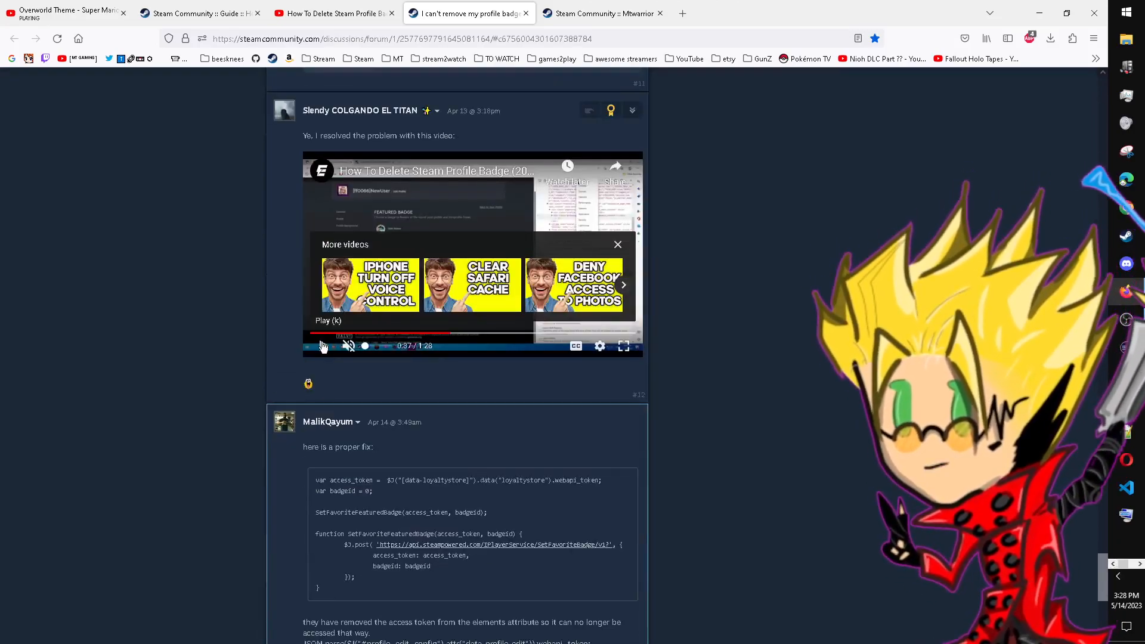
{"action": "left_click", "coordinate": [323, 346]}
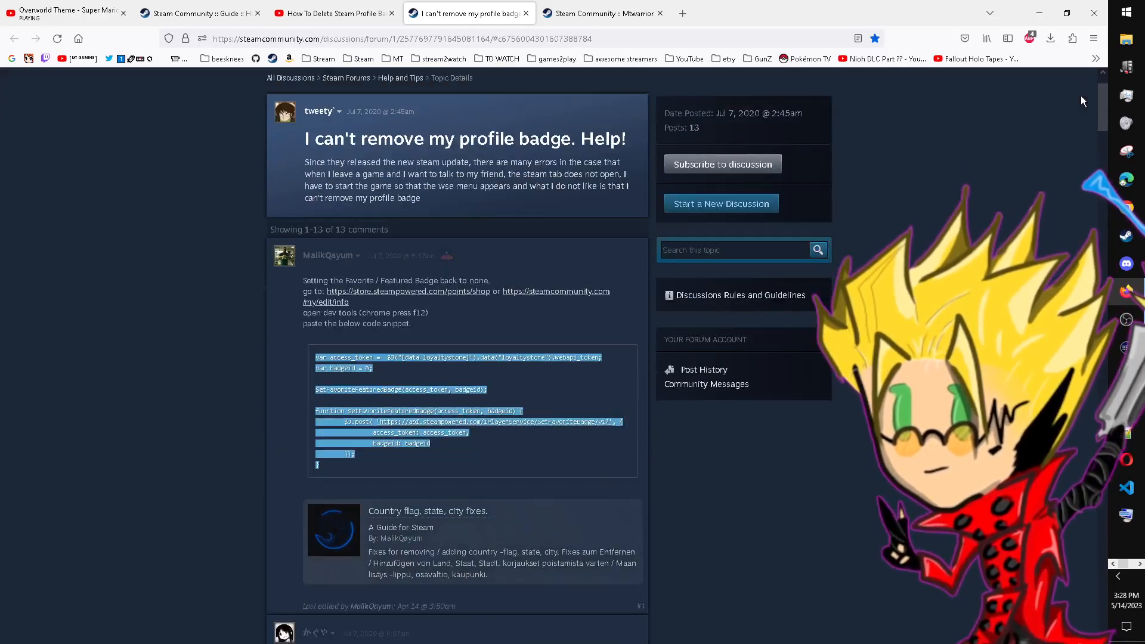
{"action": "scroll", "scroll_direction": "down", "scroll_amount": 3}
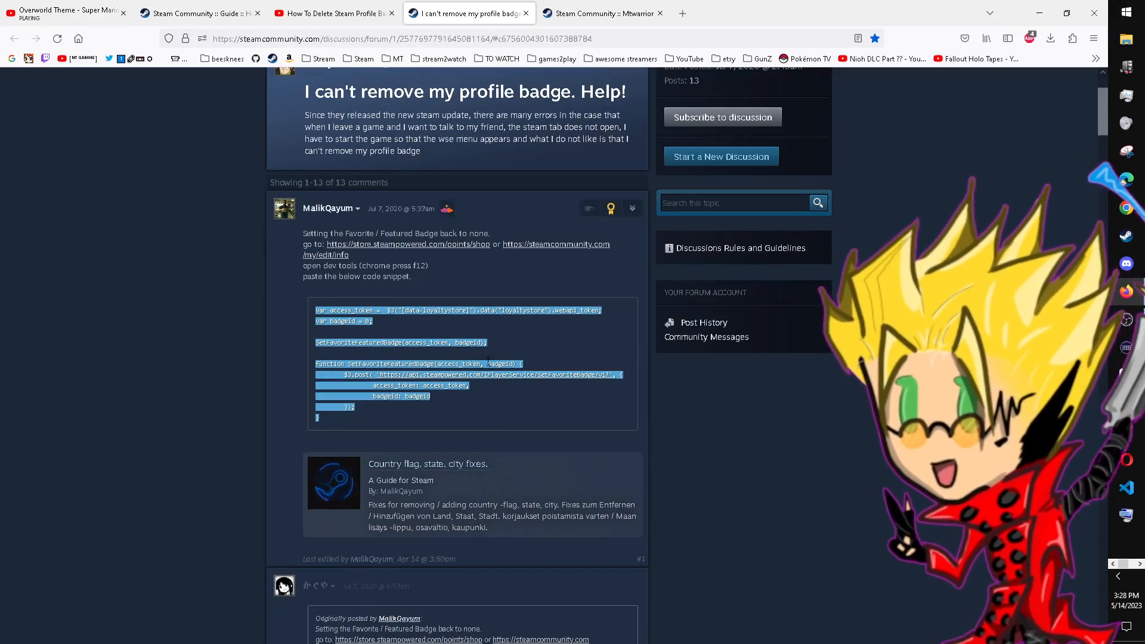
{"action": "scroll", "scroll_direction": "down", "scroll_amount": 3}
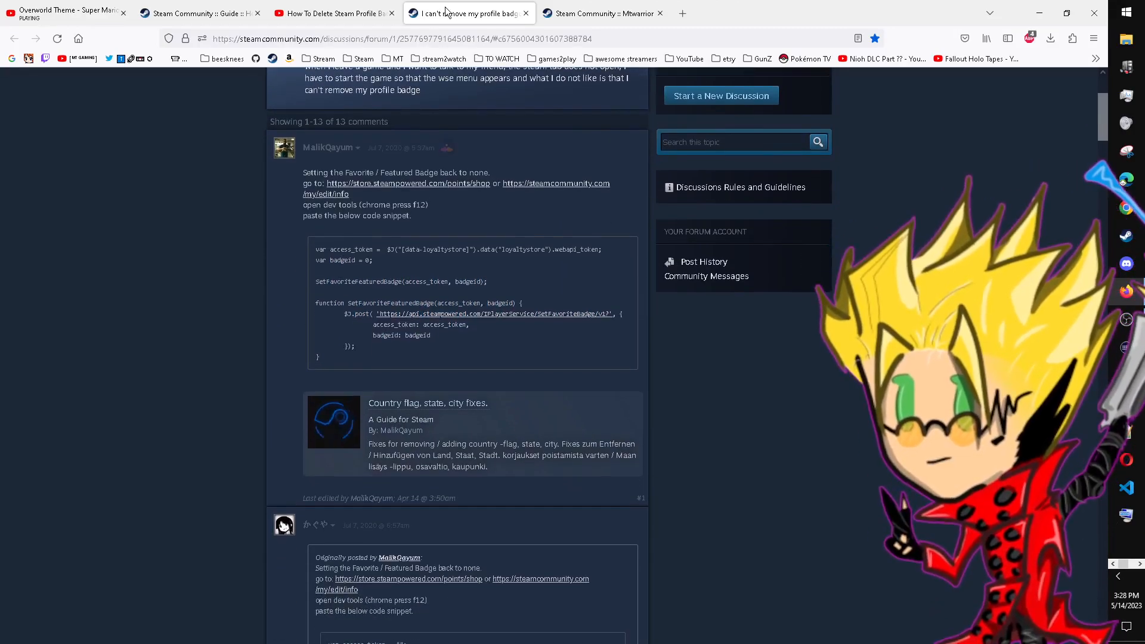
{"action": "left_click", "coordinate": [599, 13]}
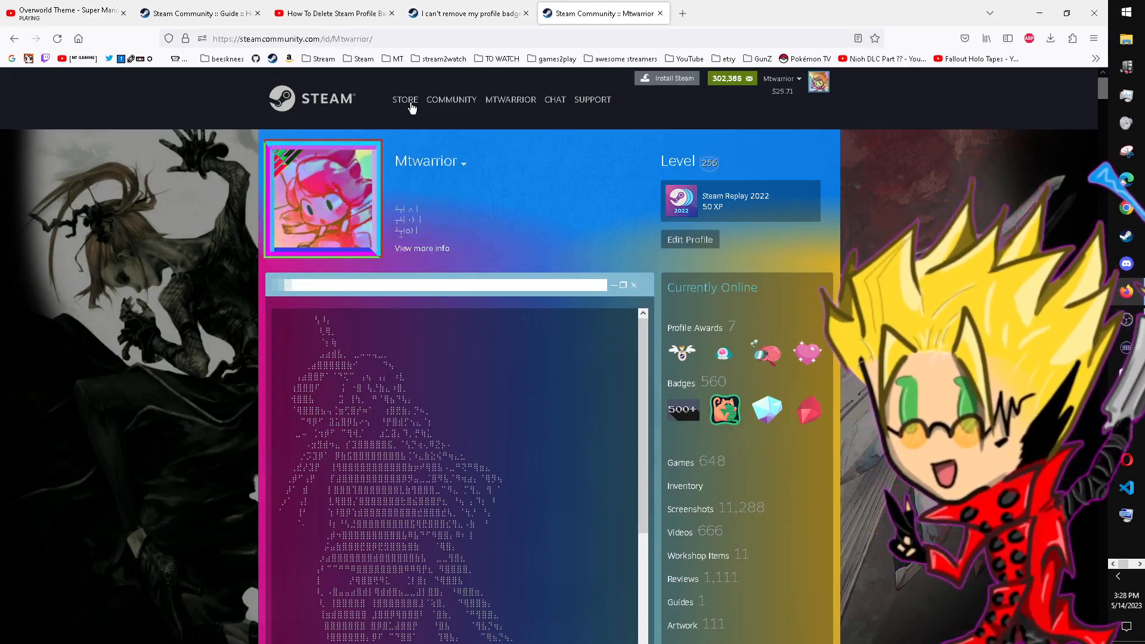
Step: Load store.steampowered.com/points/shop, grab the forum code, and bring up developer tools there
{"action": "left_click", "coordinate": [405, 99]}
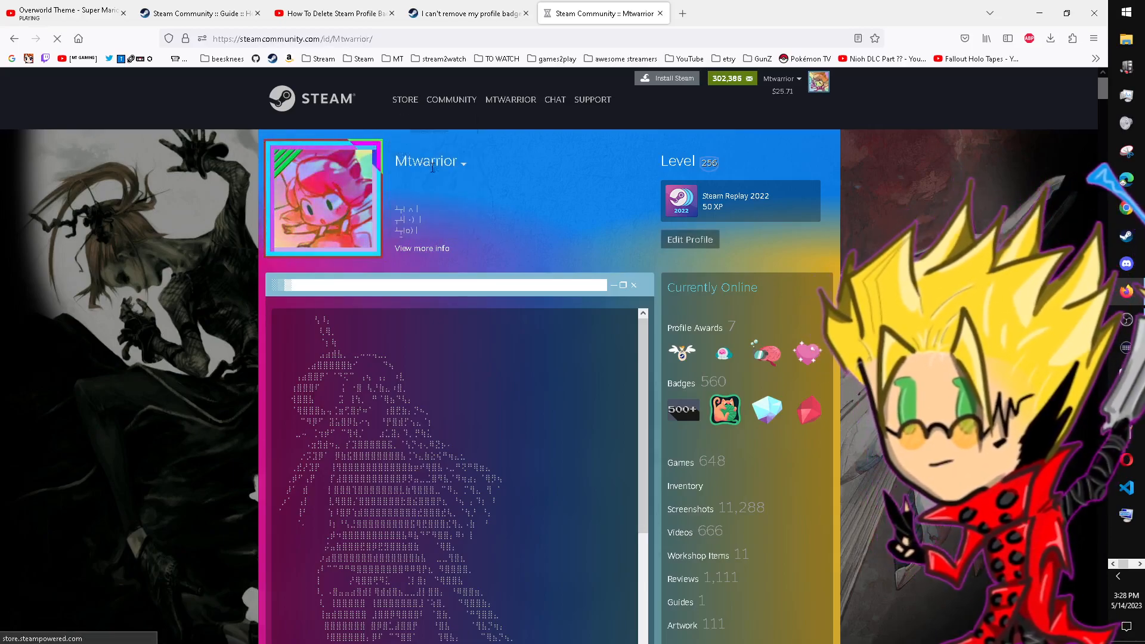
{"action": "left_click", "coordinate": [465, 13]}
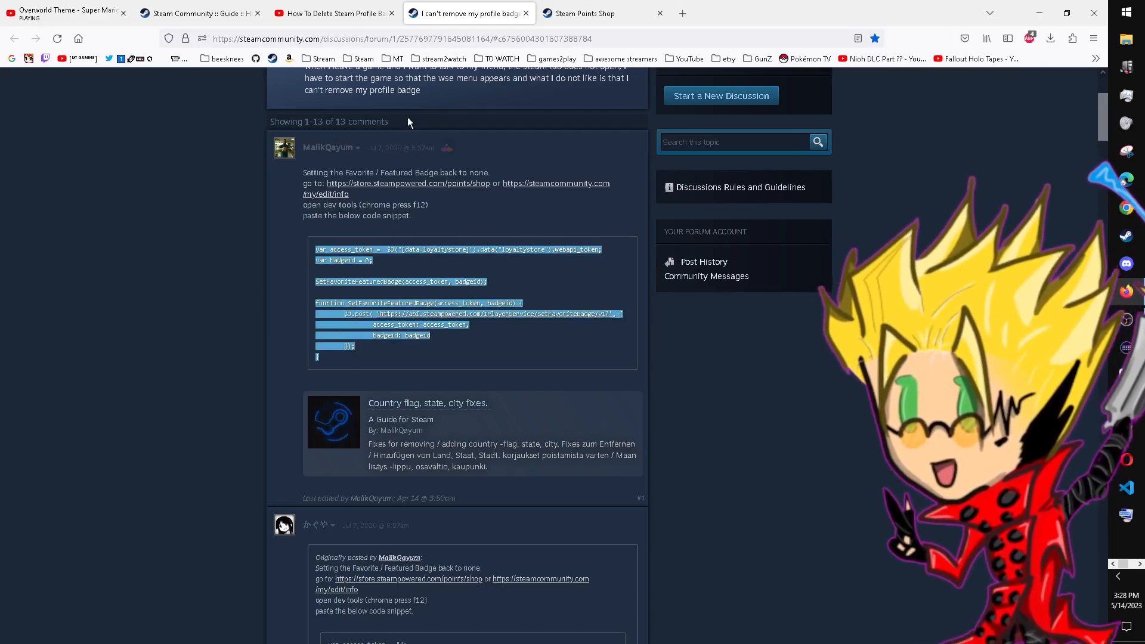
{"action": "left_click", "coordinate": [601, 13]}
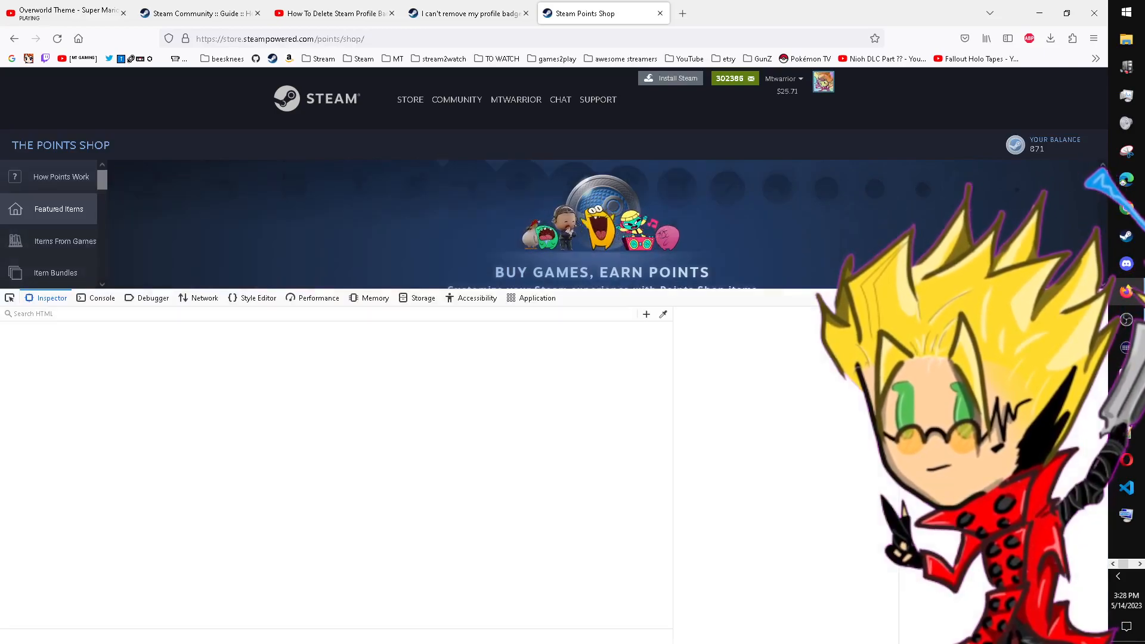
Step: Run the access_token/SetFavoriteFeaturedBadge snippet in the Points Shop console, returning undefined
{"action": "left_click", "coordinate": [101, 298]}
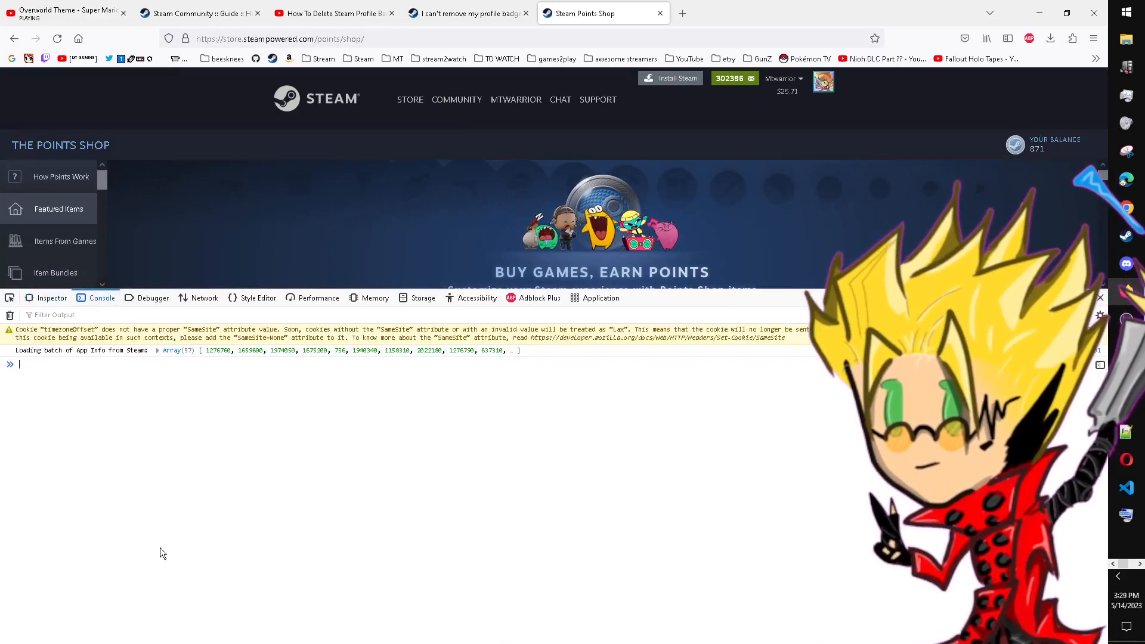
{"action": "type", "text": "var access_token = $J(\"[data-loyaltystore]\").data(\"loyaltystore\").webapi_token;"}
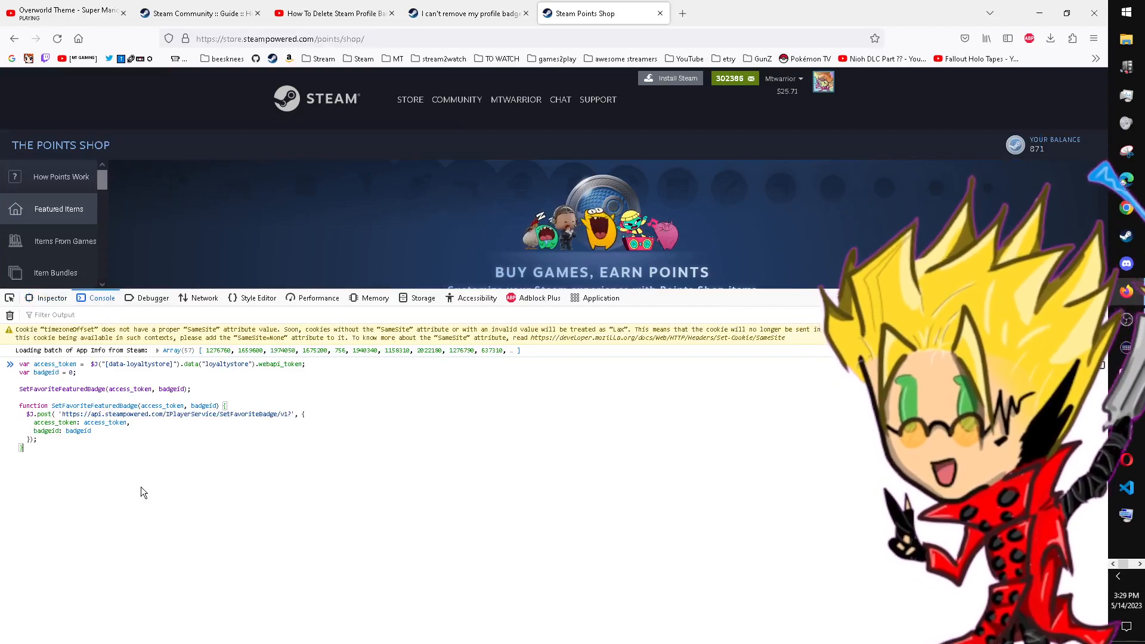
{"action": "key", "text": "Enter"}
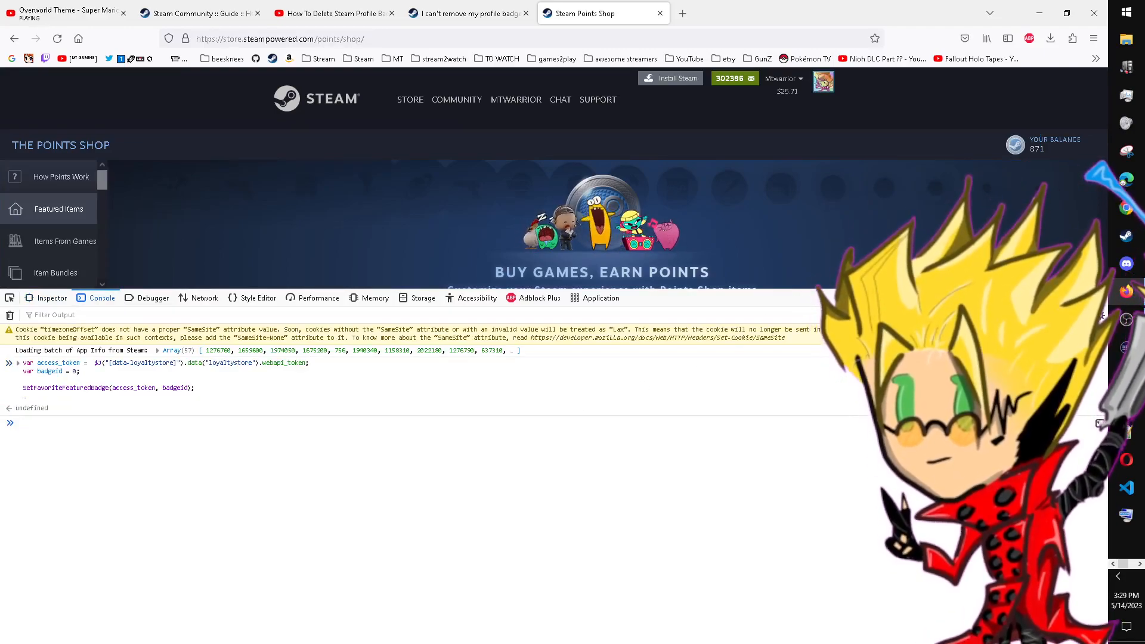
{"action": "left_click", "coordinate": [780, 79]}
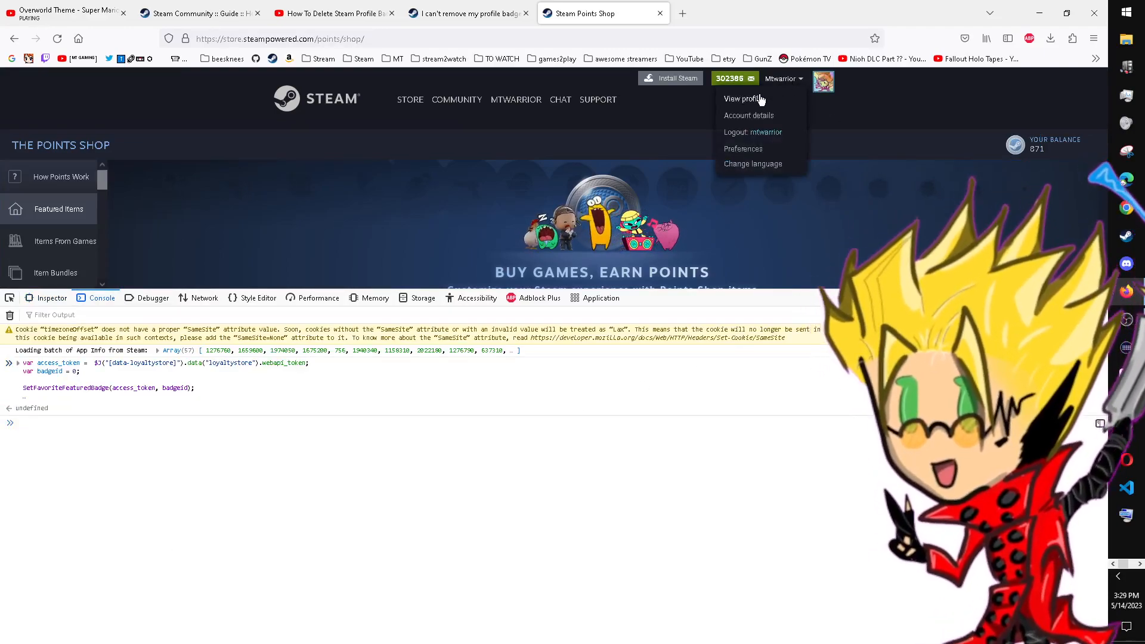